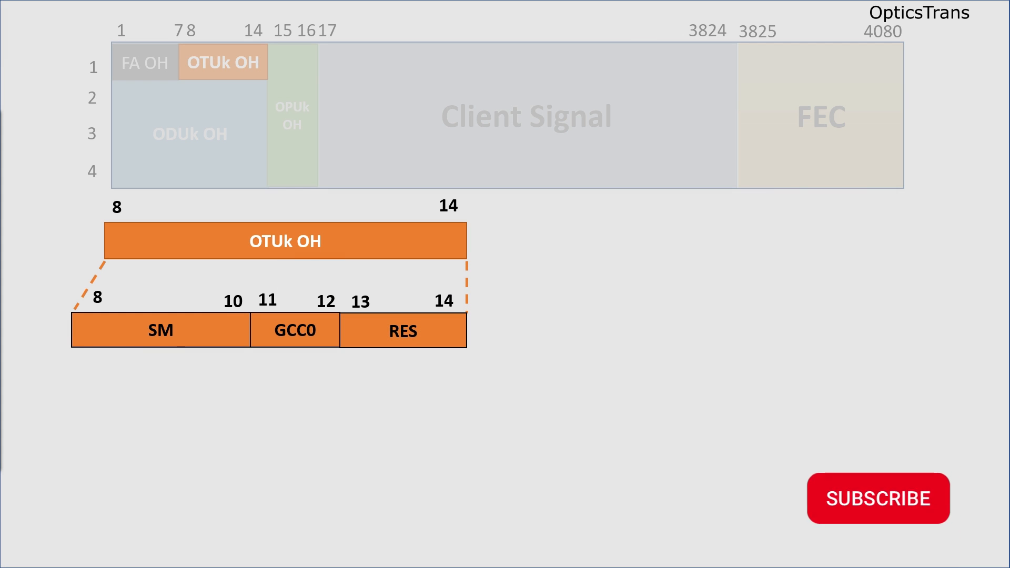
click(877, 498)
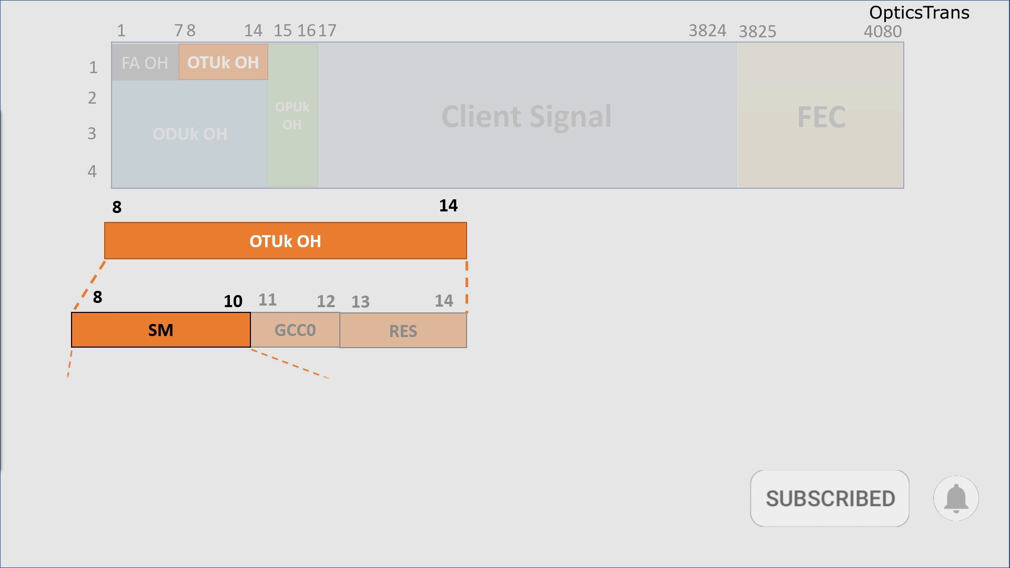